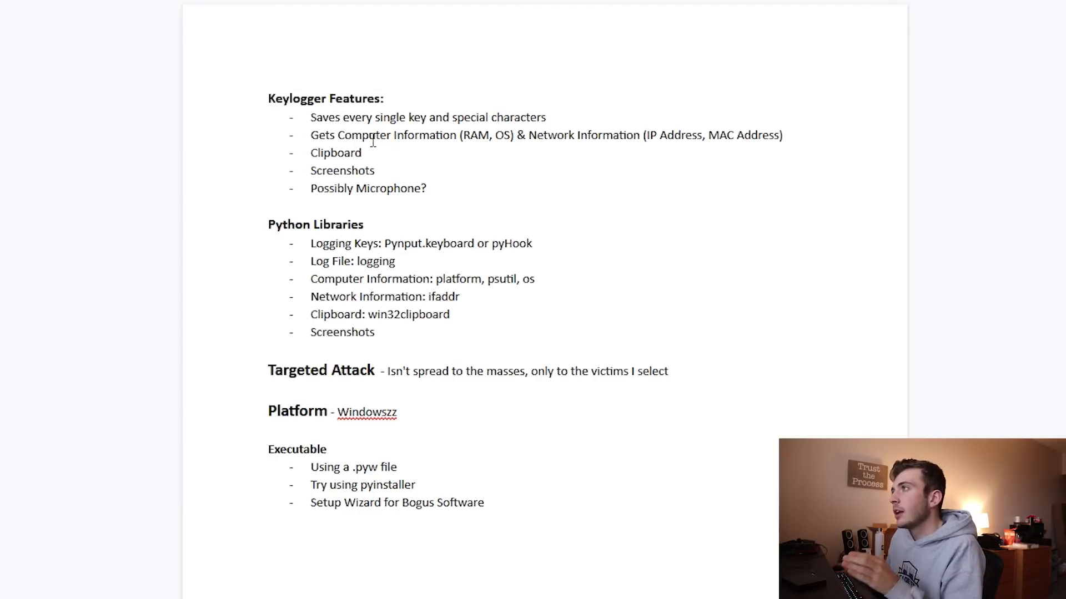
Highlight the IP Address, Clipboard and Screenshots features, then bring the Layer One diagram into view.
double_click(367, 134)
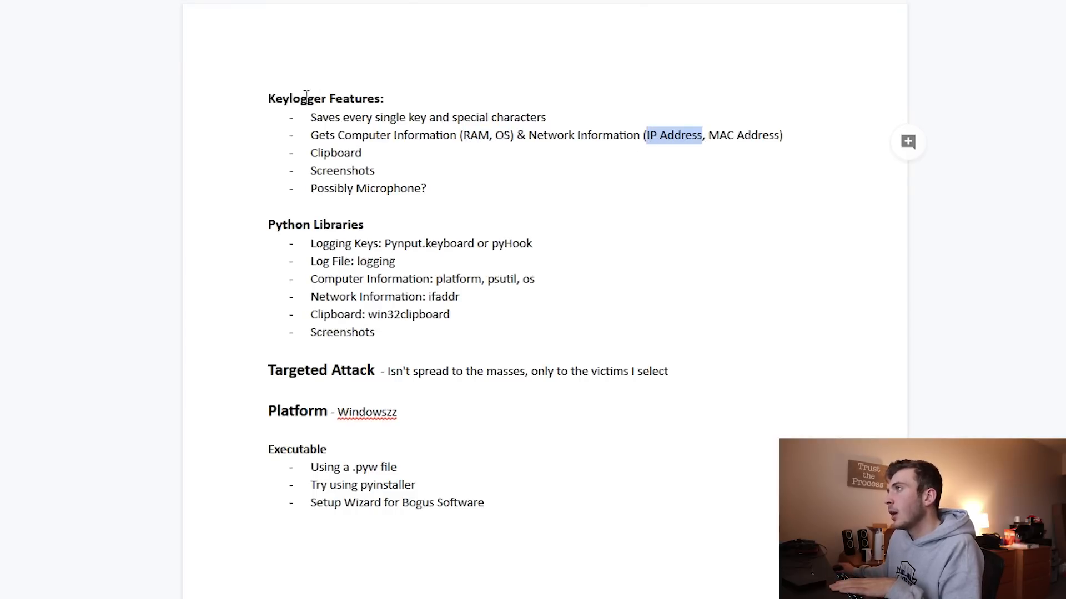
double_click(336, 153)
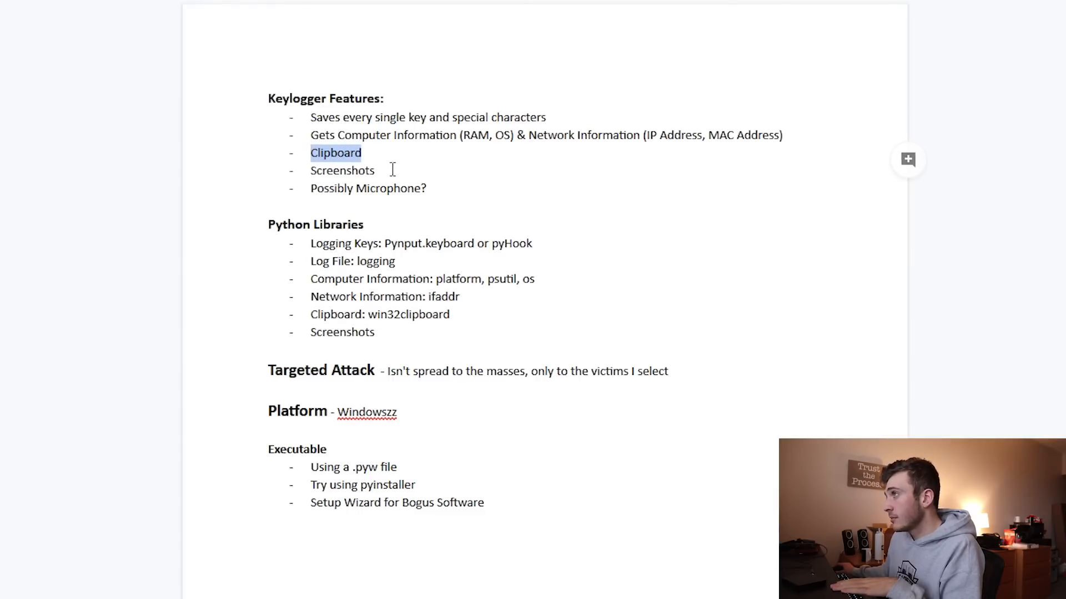
double_click(342, 170)
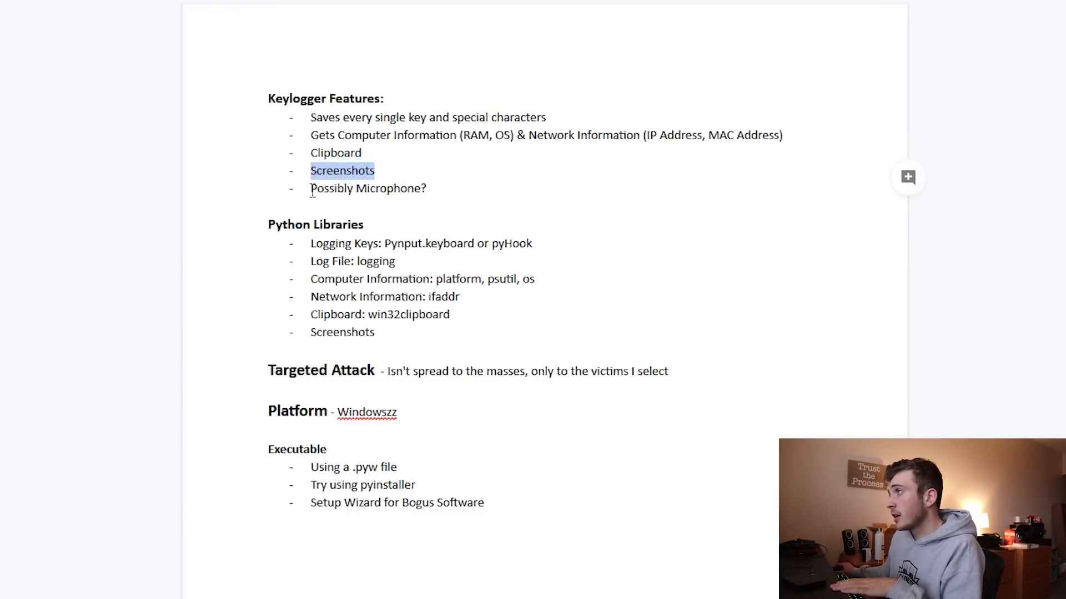
click(367, 188)
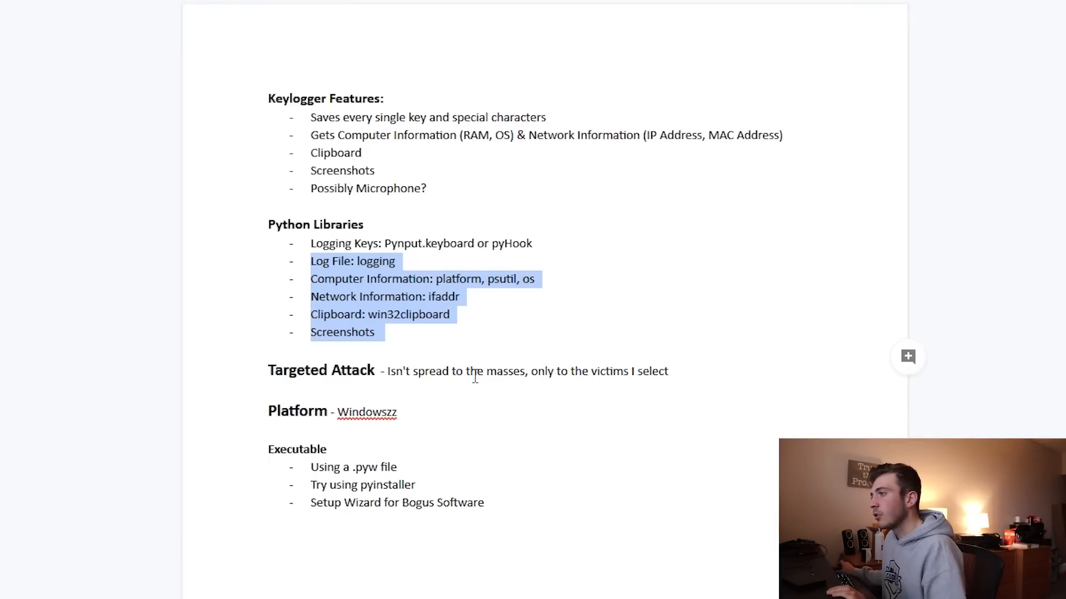
scroll(down, 3)
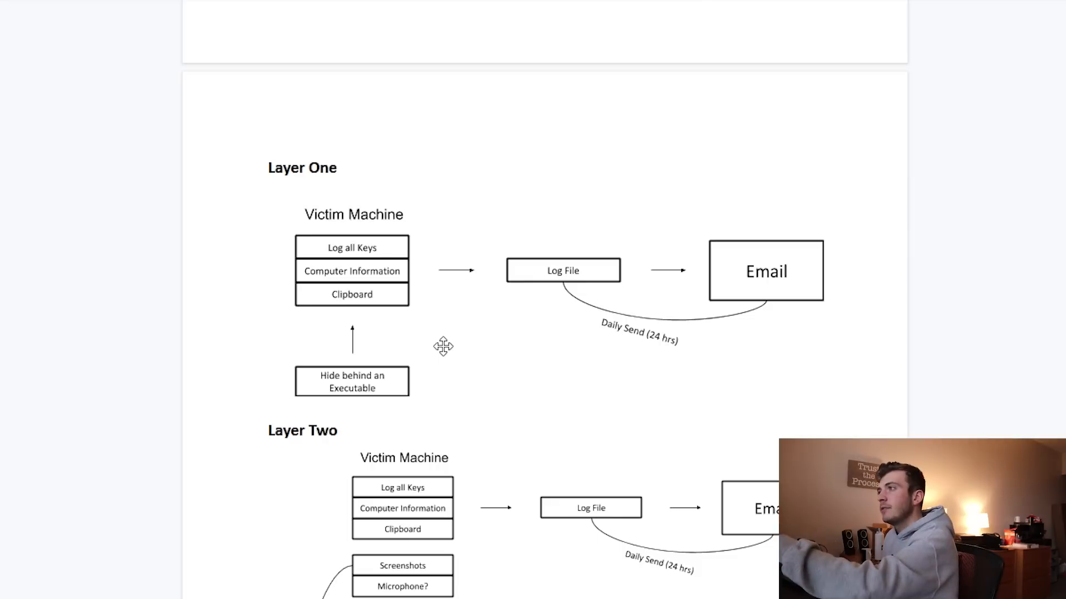
mouse_move(408, 260)
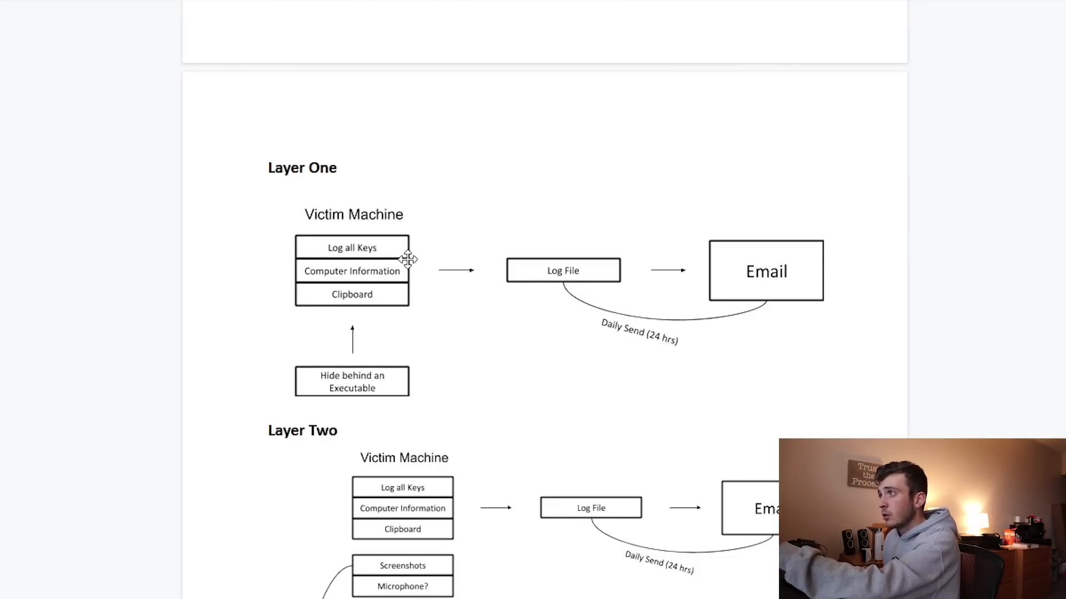
mouse_move(396, 296)
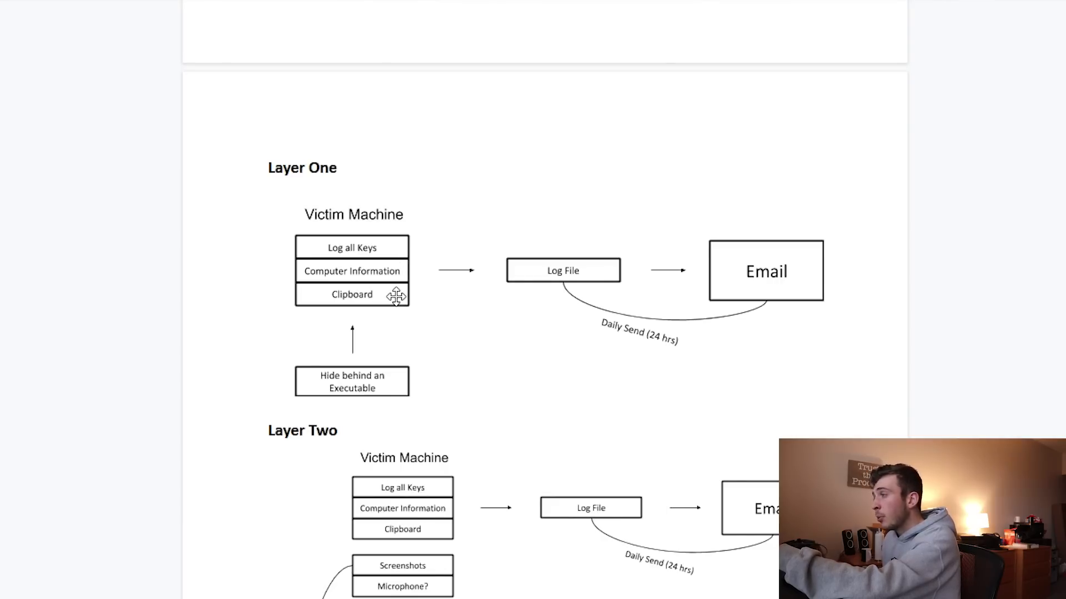
mouse_move(458, 280)
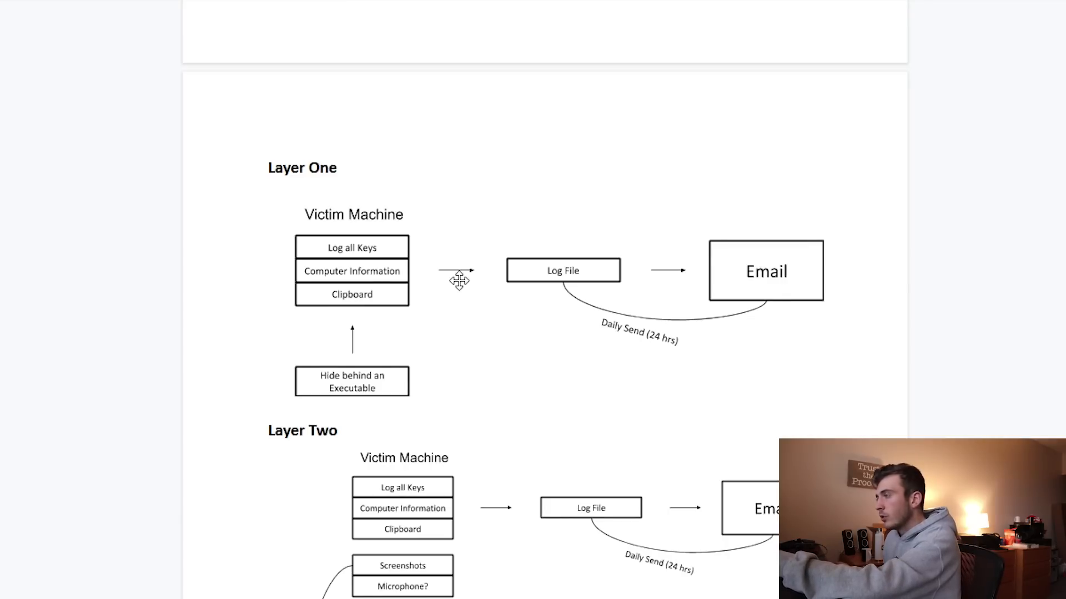
mouse_move(576, 278)
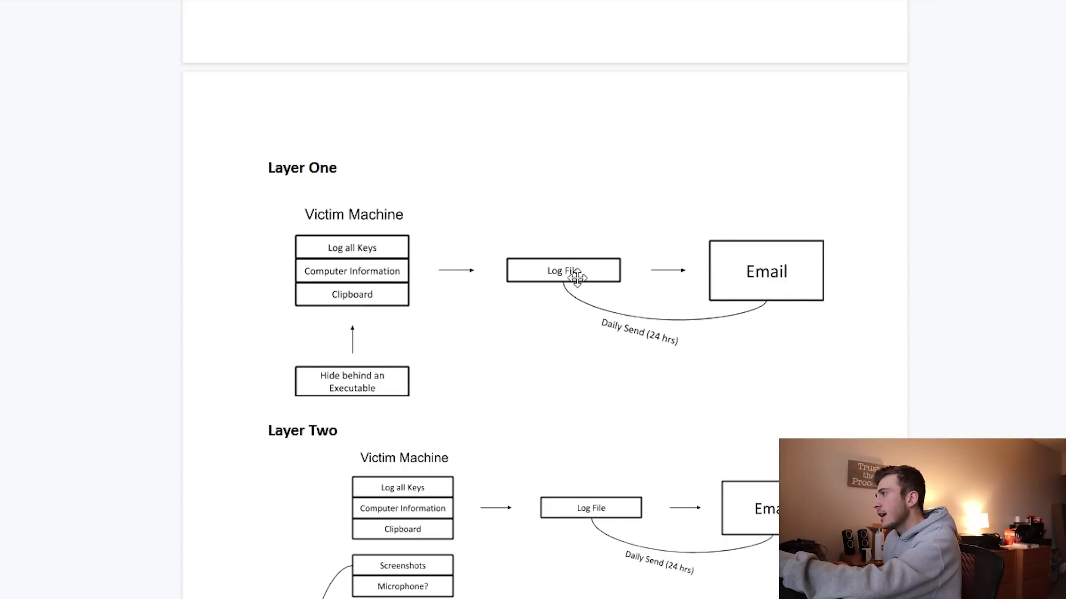
mouse_move(566, 281)
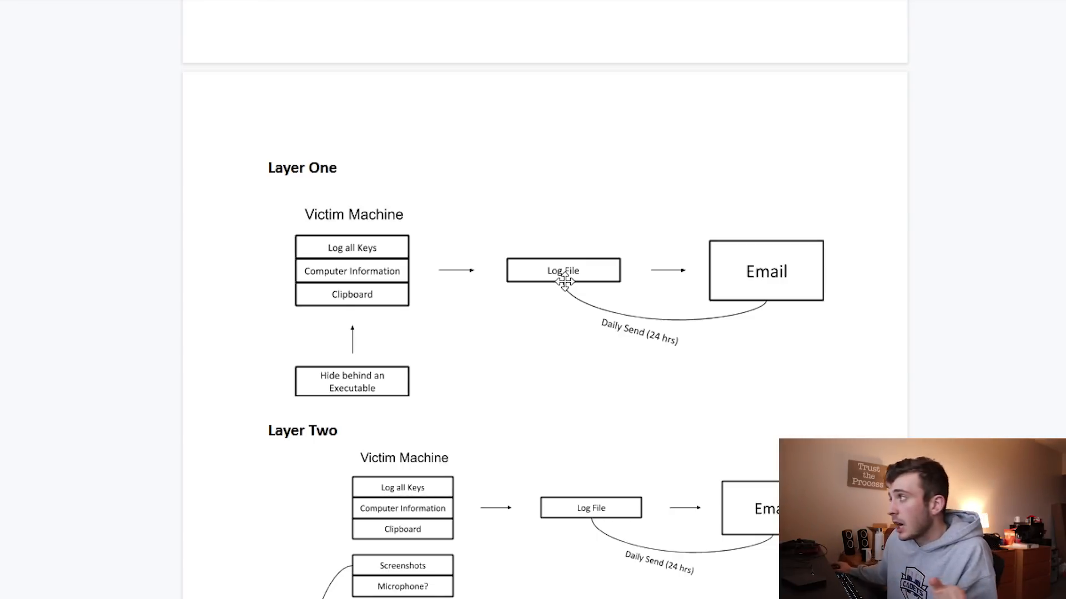
mouse_move(792, 245)
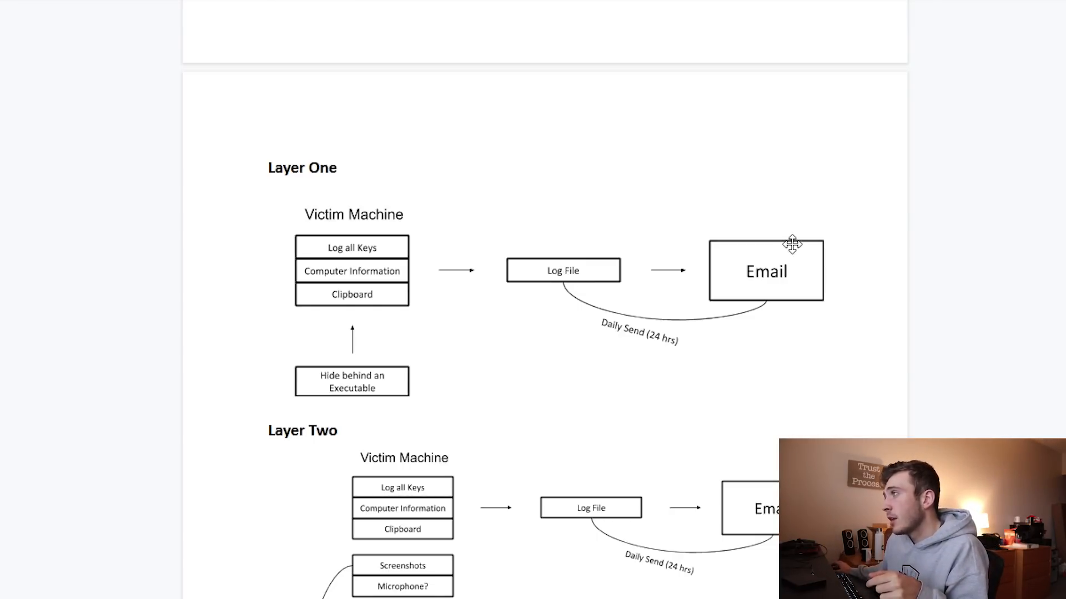
mouse_move(378, 236)
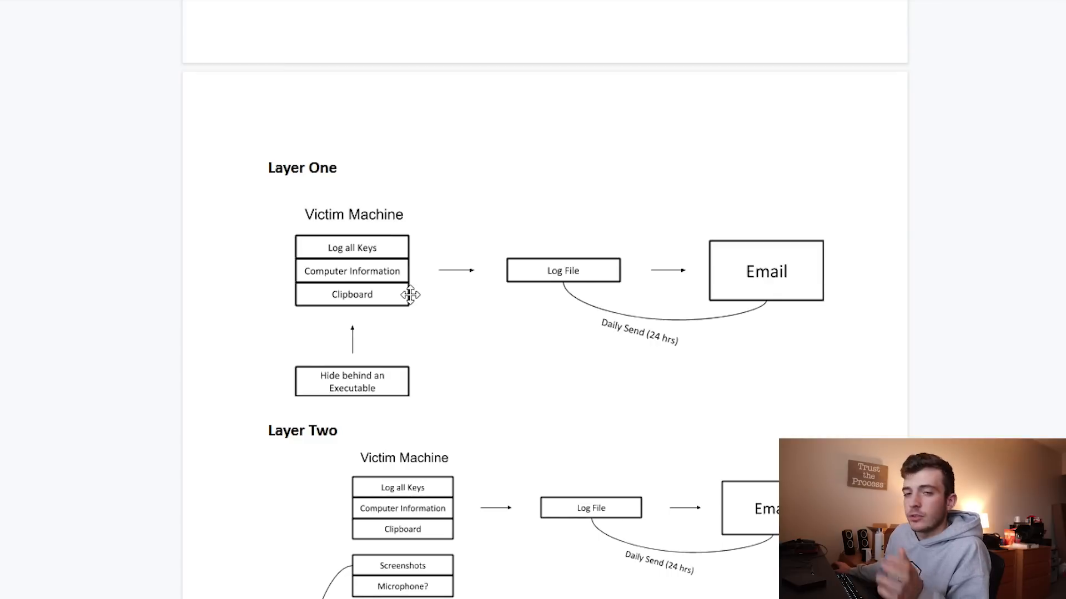
mouse_move(406, 397)
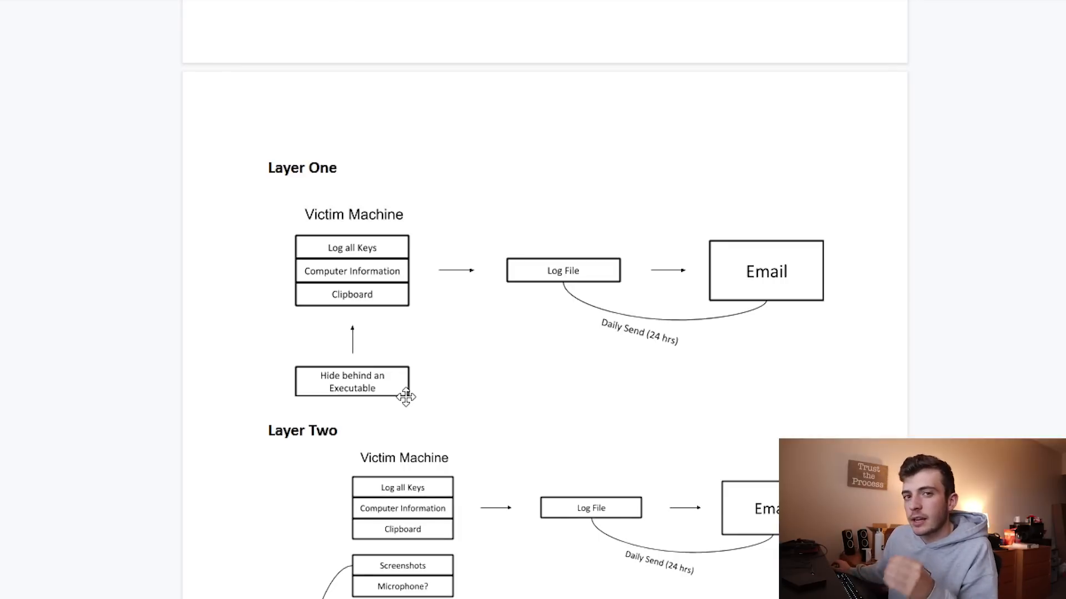
mouse_move(351, 230)
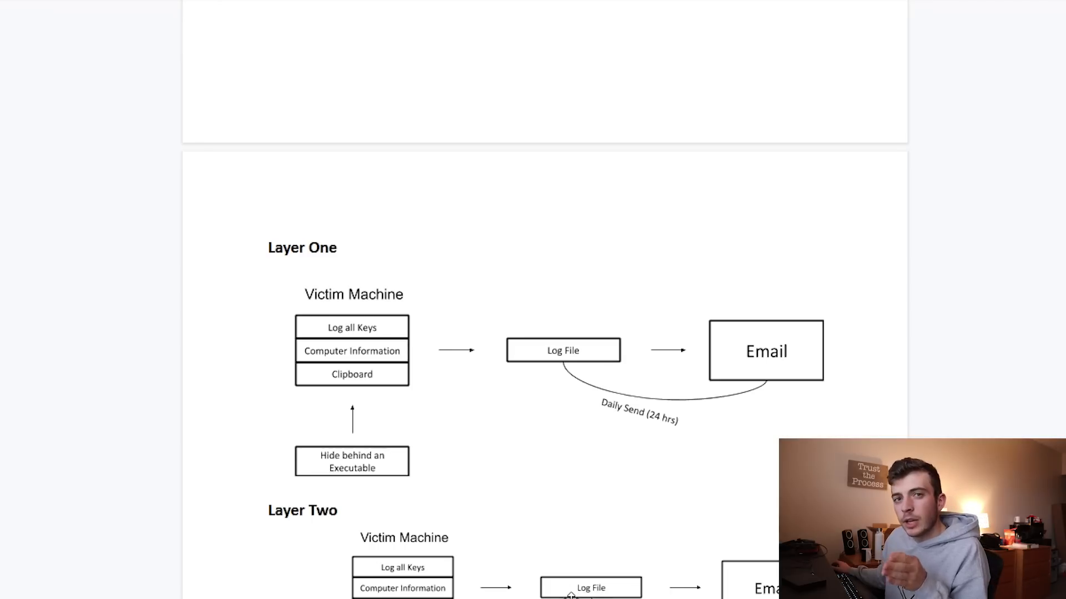
Scroll down to reveal the Layer Two diagram with the My Machine box and screenshot signal.
scroll(down, 3)
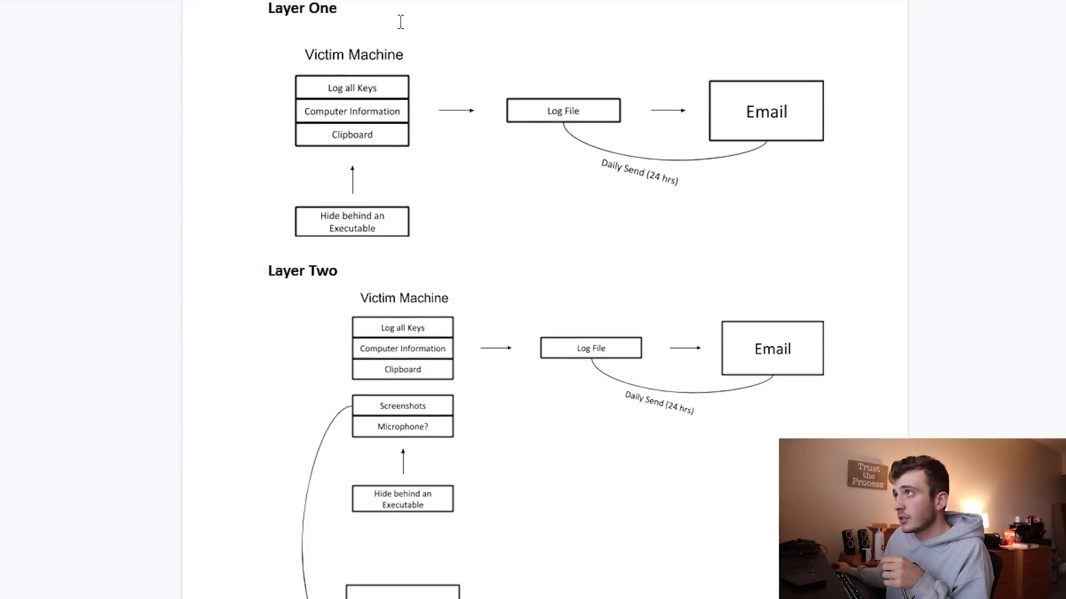
mouse_move(481, 292)
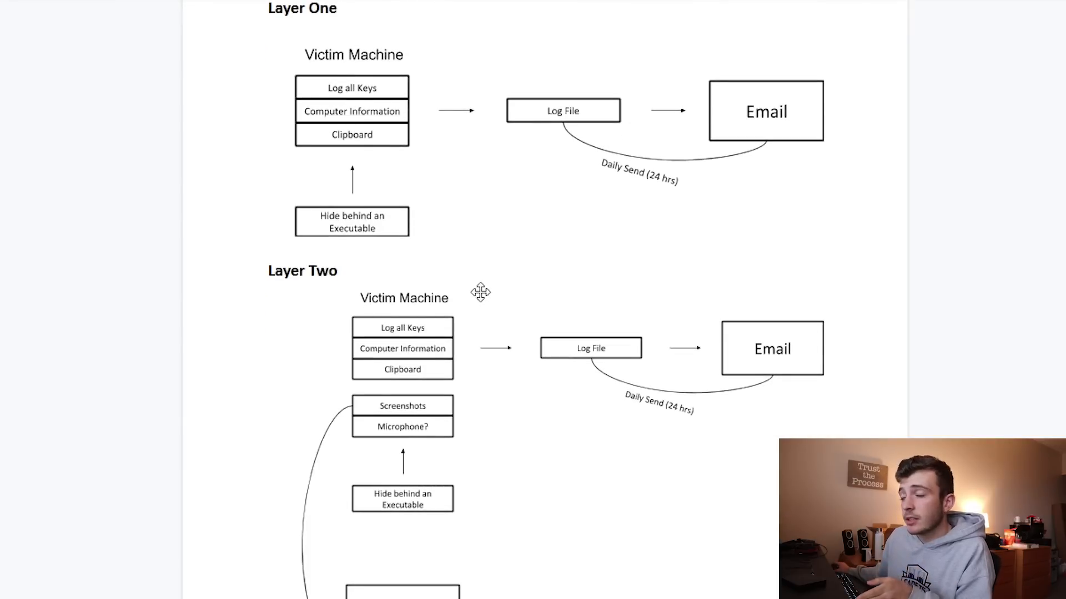
scroll(down, 3)
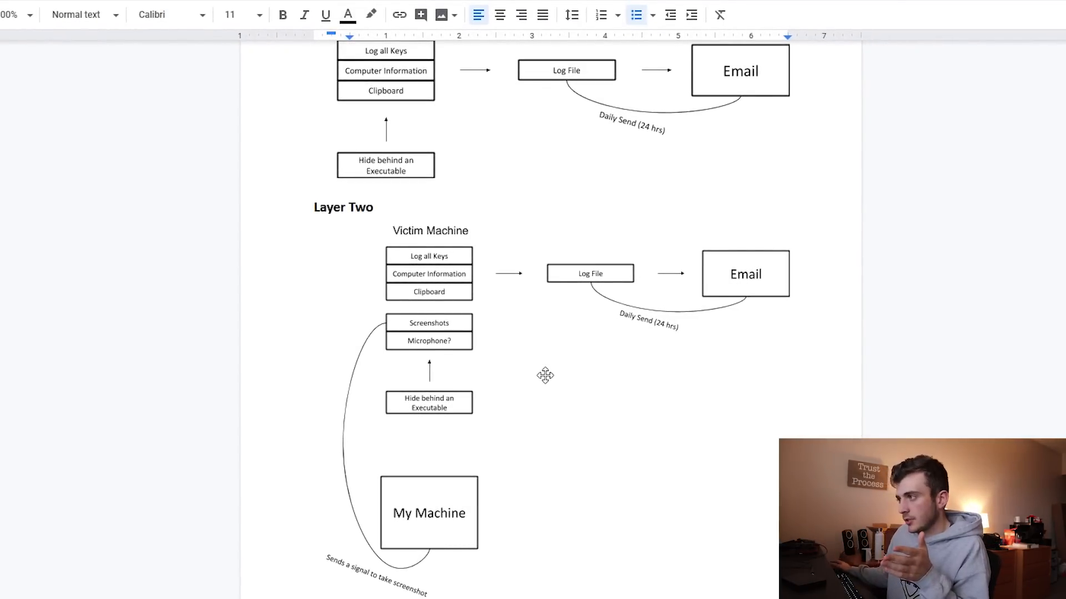
mouse_move(438, 488)
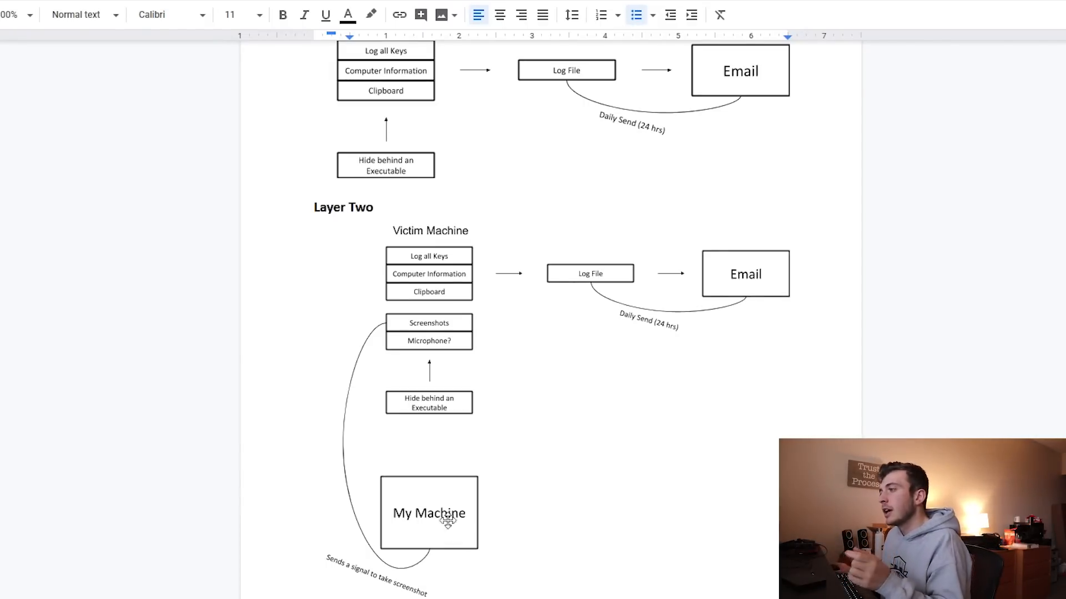
mouse_move(391, 319)
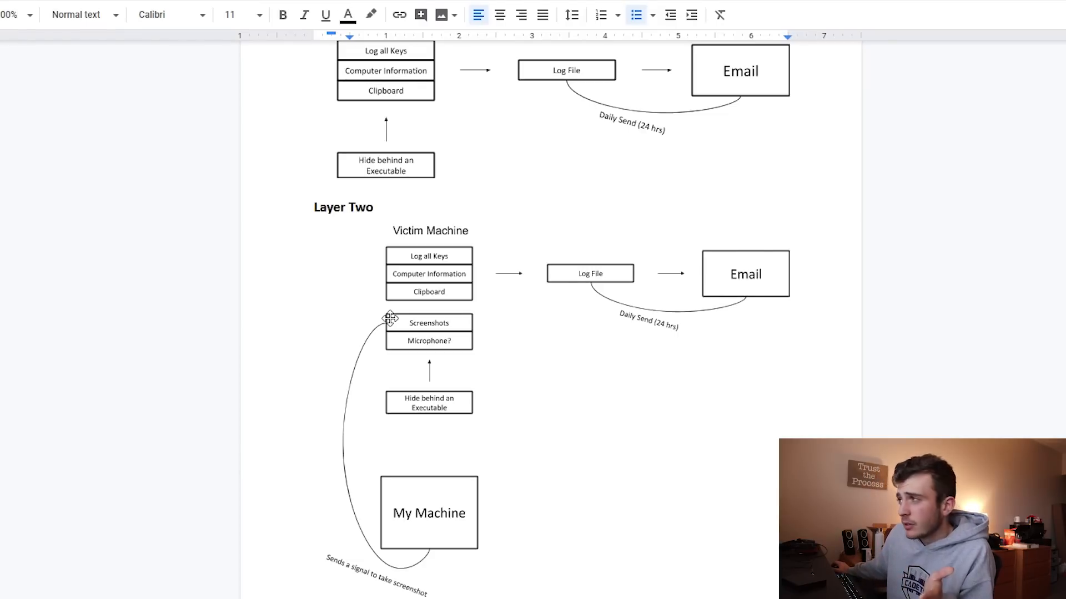
mouse_move(543, 330)
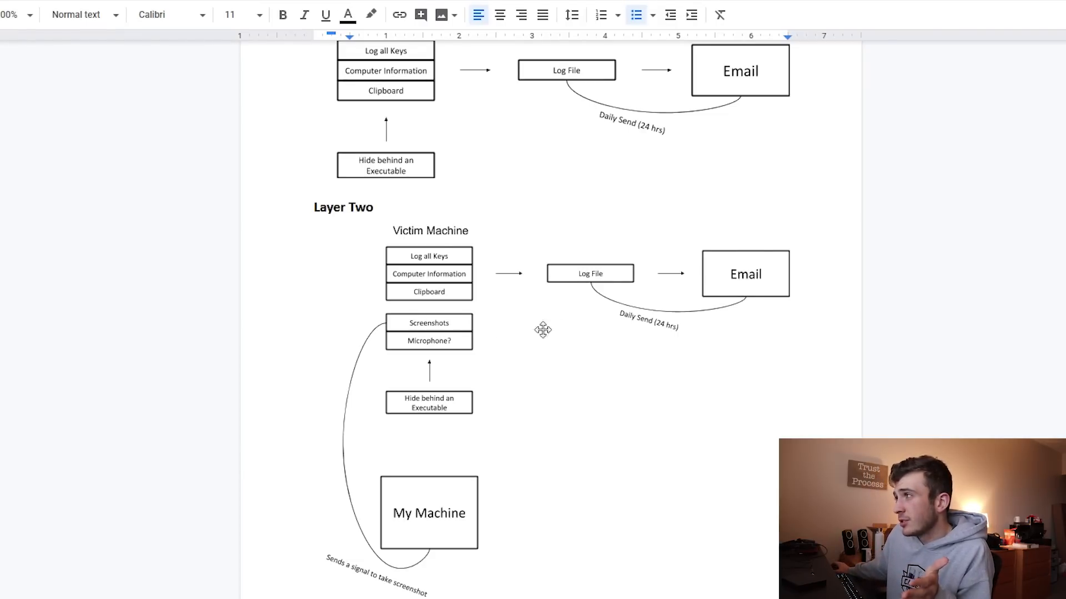
mouse_move(599, 307)
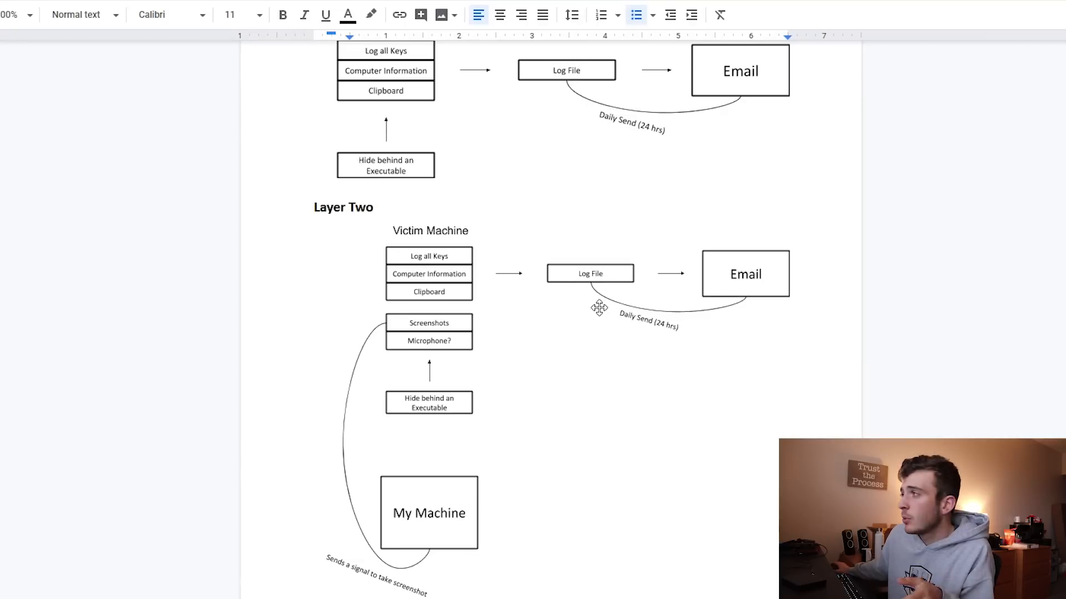
mouse_move(429, 348)
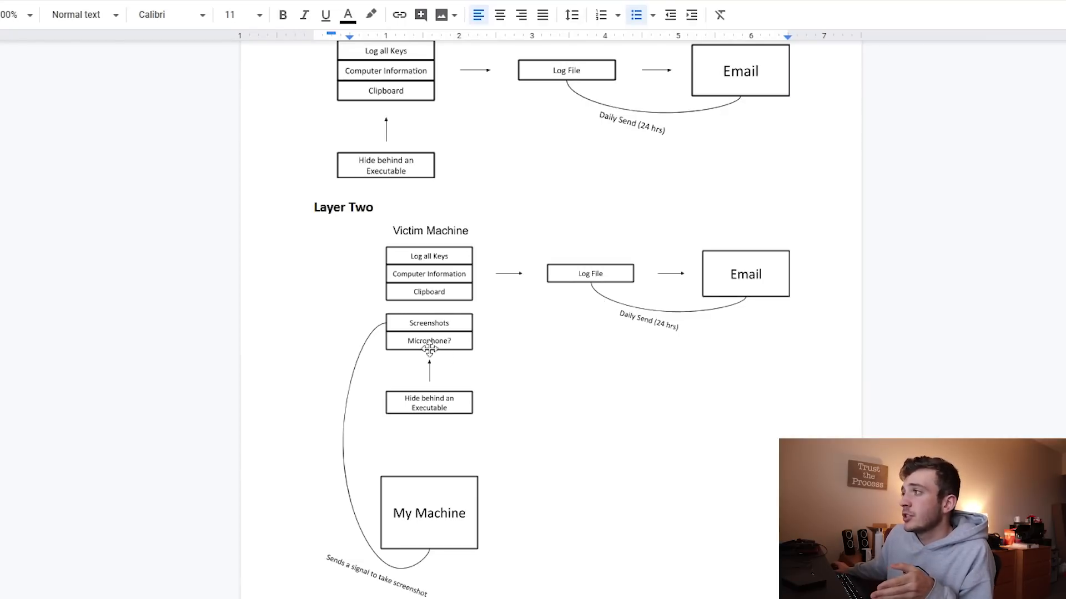
mouse_move(718, 314)
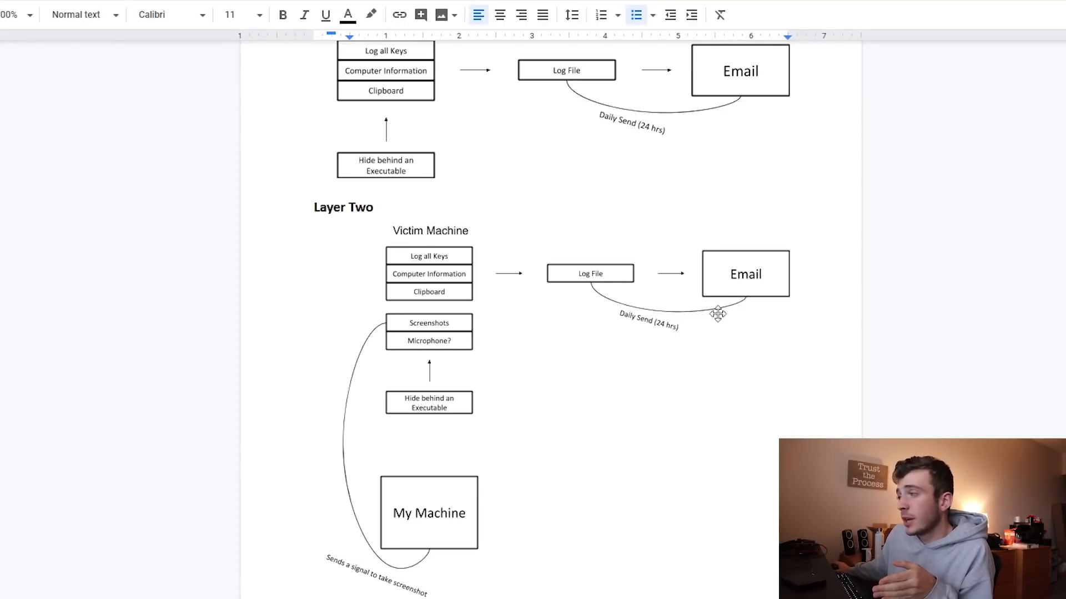